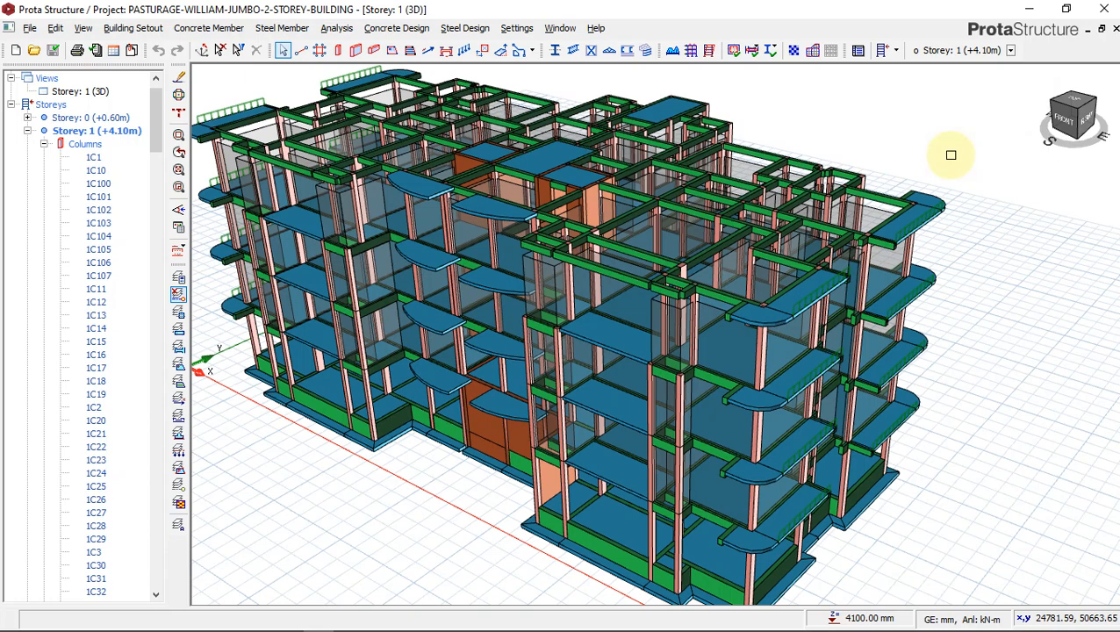
mouse_move(932, 165)
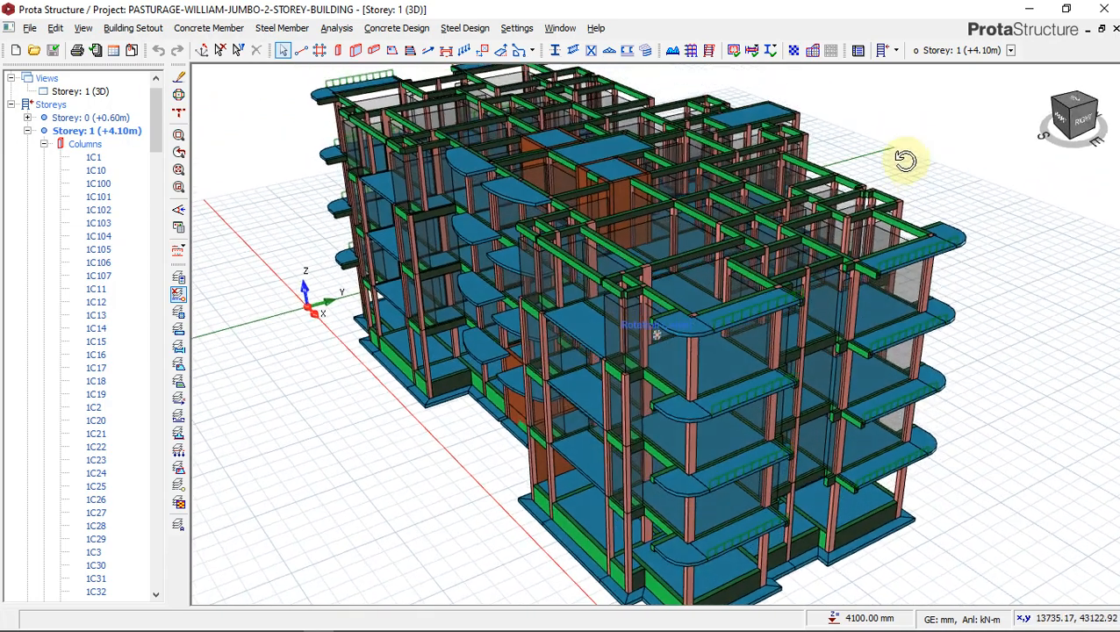
drag(909, 158, 935, 158)
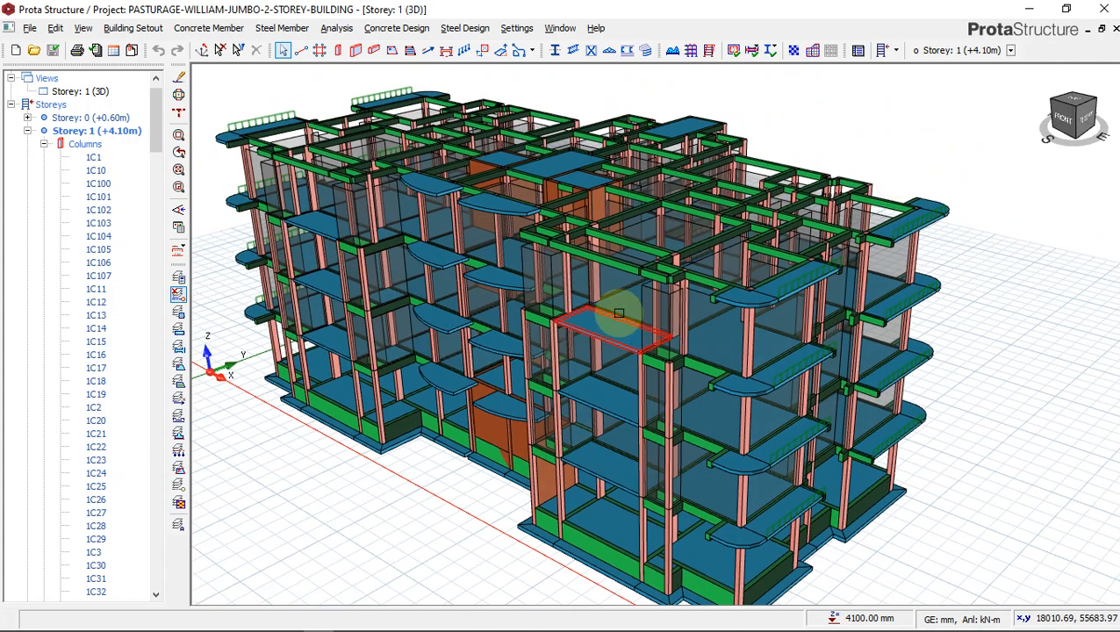
mouse_move(590, 283)
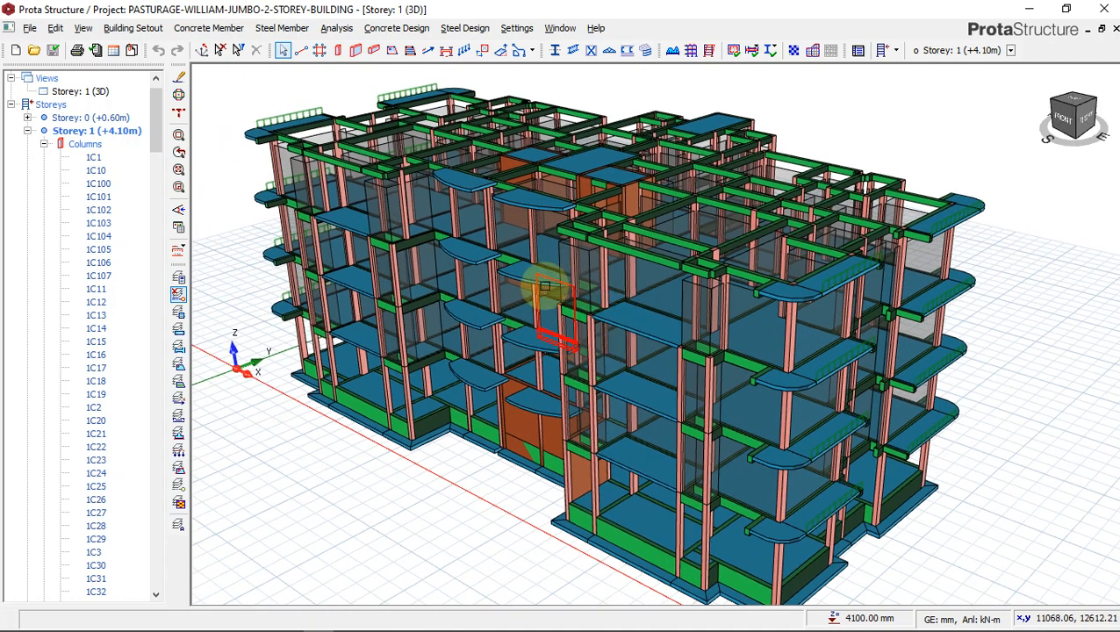
drag(544, 290, 661, 257)
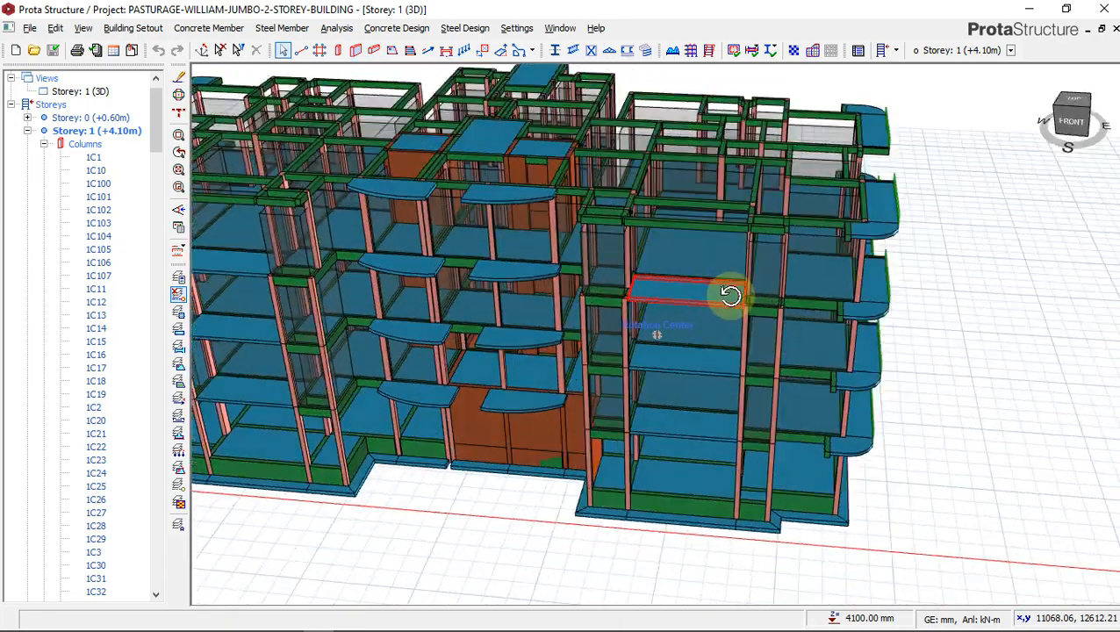
drag(733, 296, 860, 329)
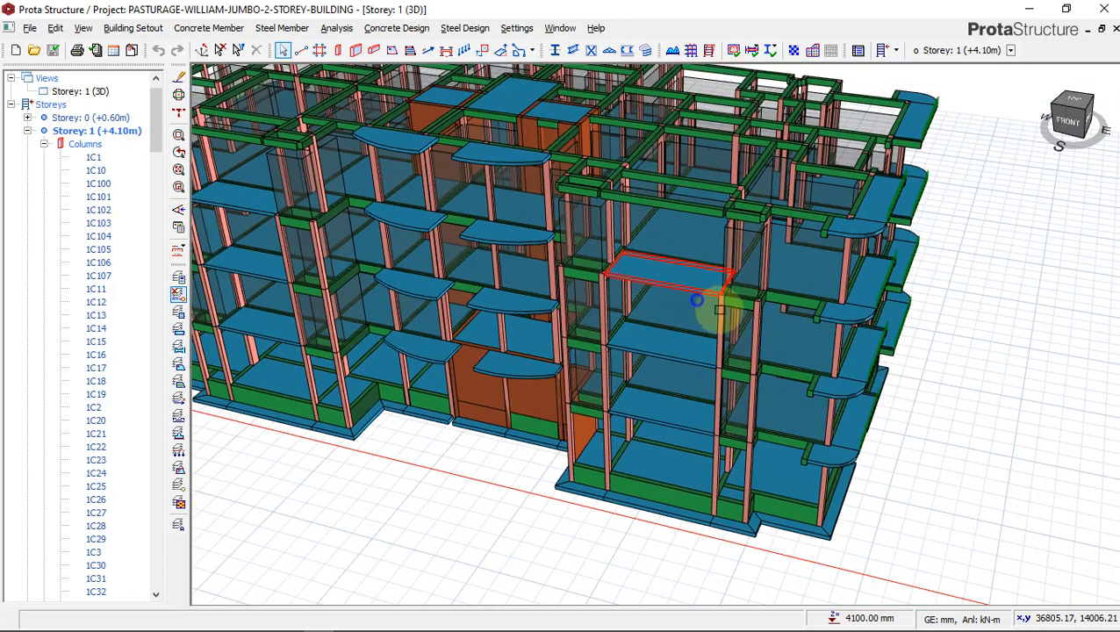
drag(698, 300, 899, 340)
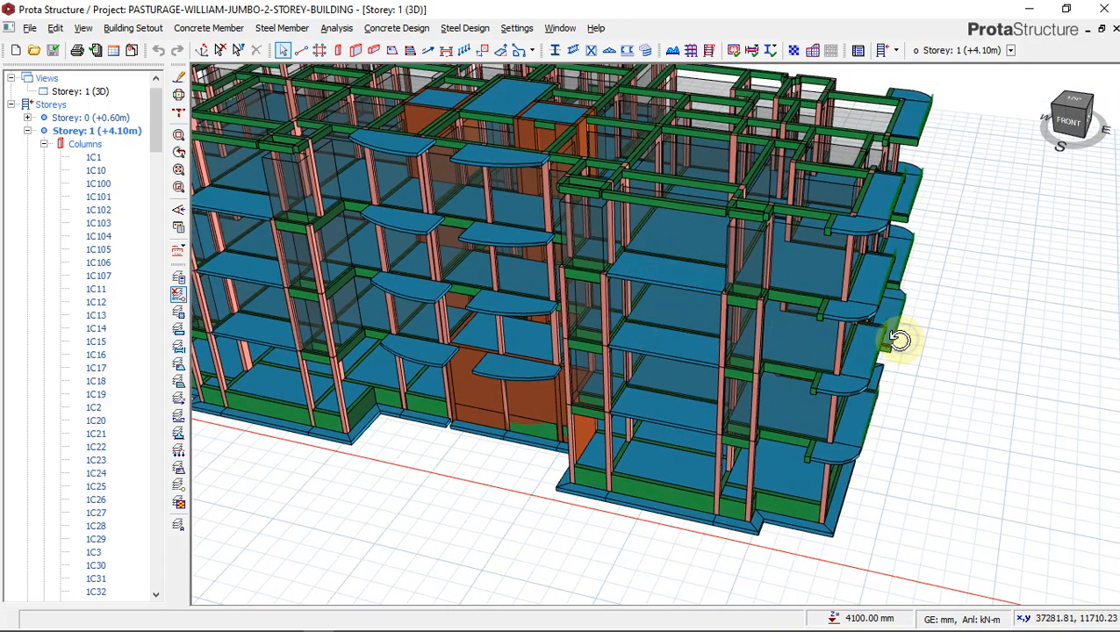
drag(900, 340, 641, 500)
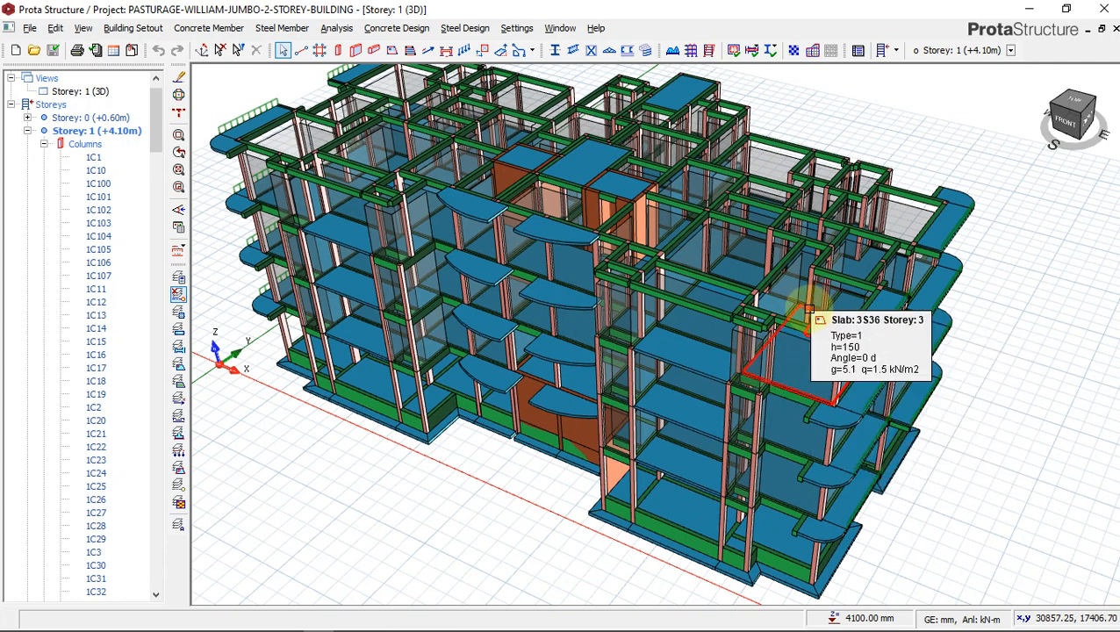
mouse_move(988, 239)
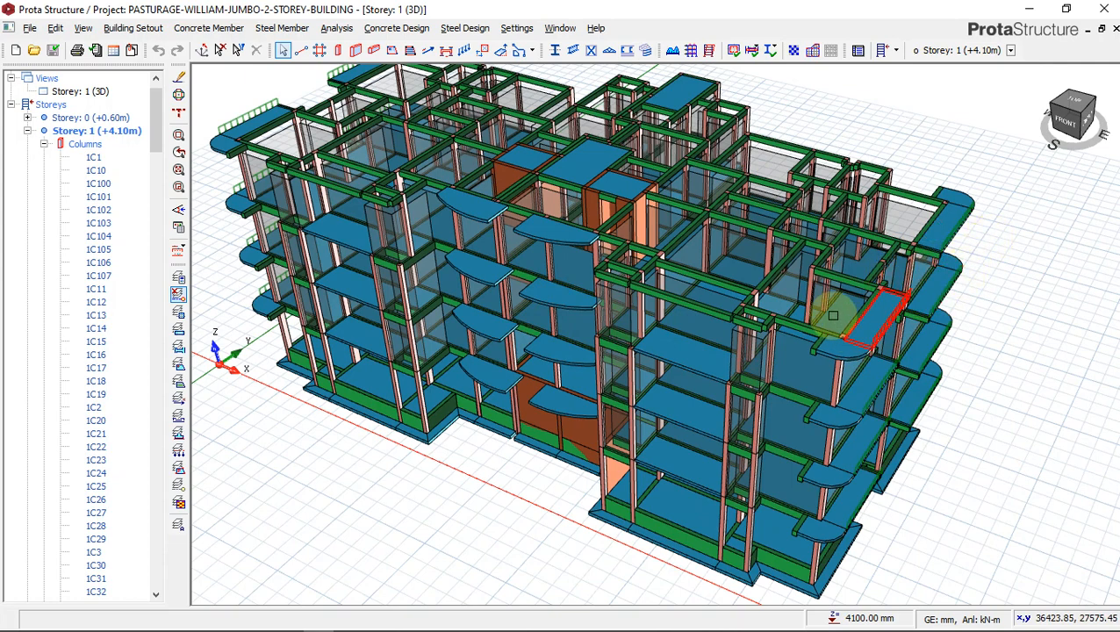
drag(834, 316, 684, 505)
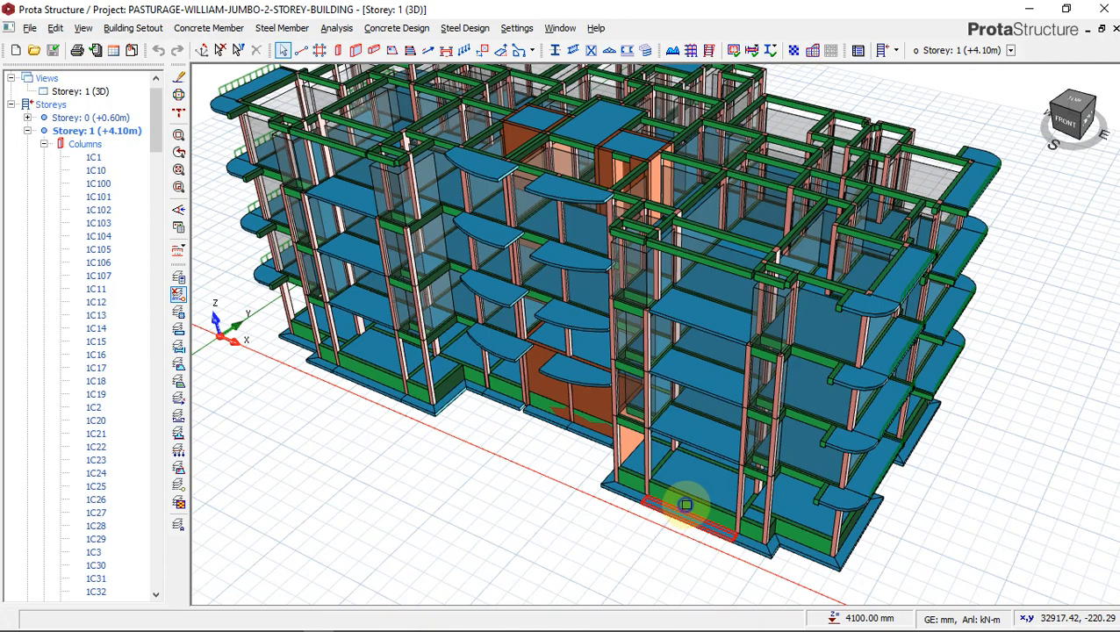
drag(685, 505, 693, 480)
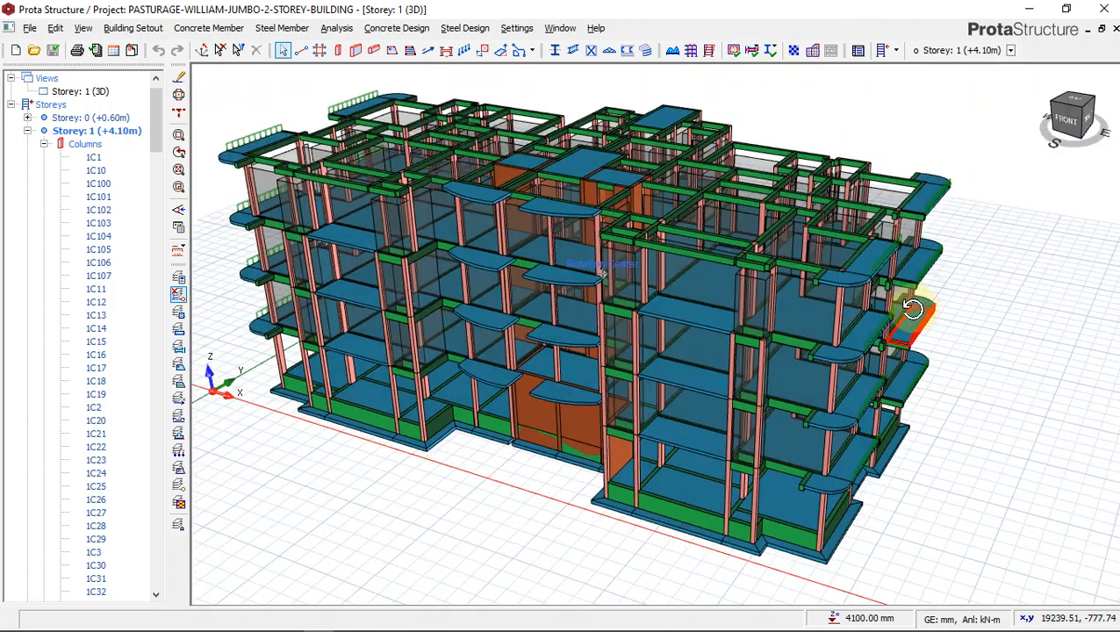
drag(913, 308, 675, 233)
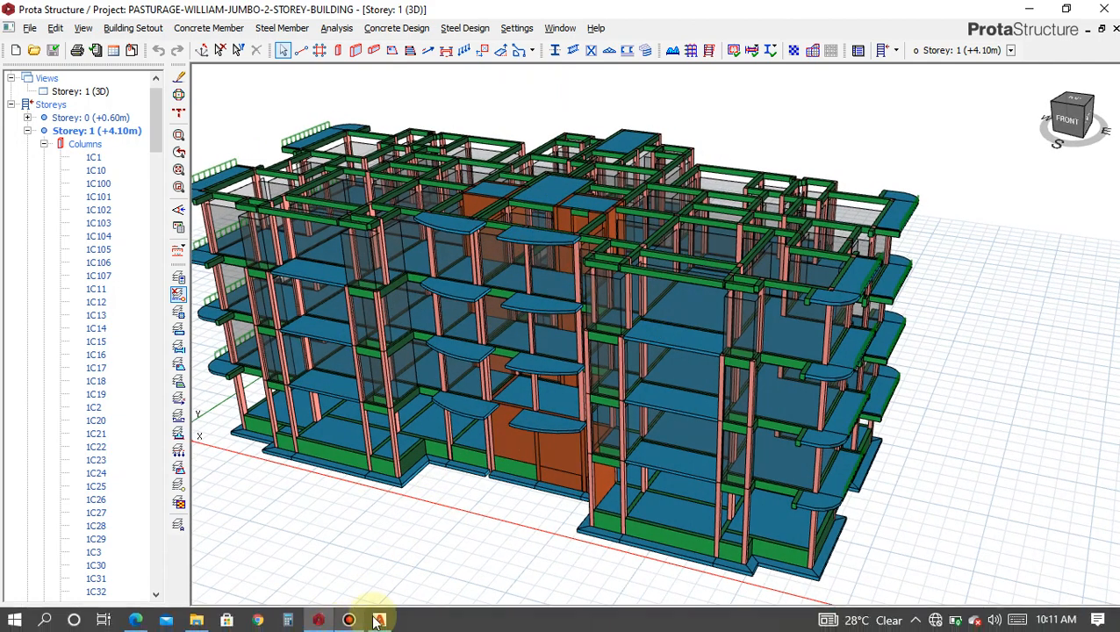
click(376, 619)
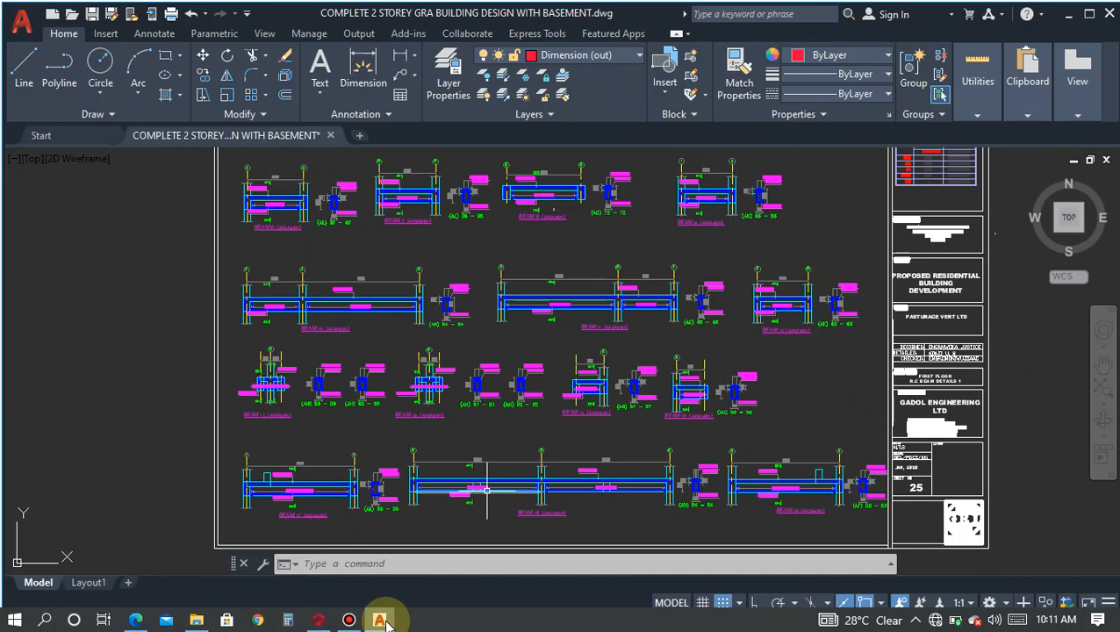
click(379, 618)
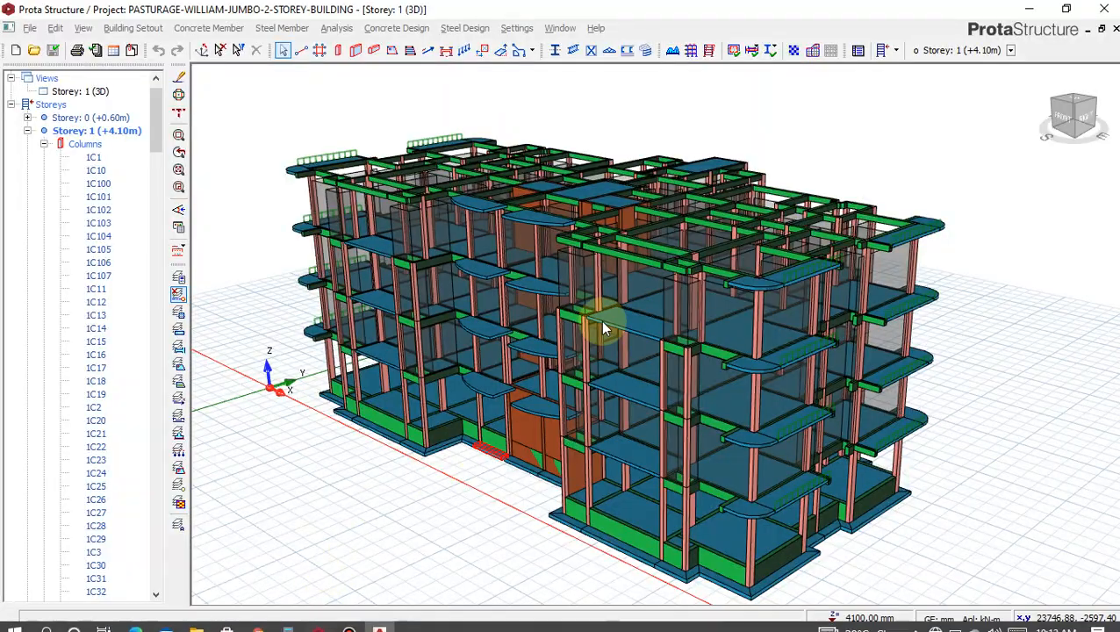
drag(606, 330, 878, 259)
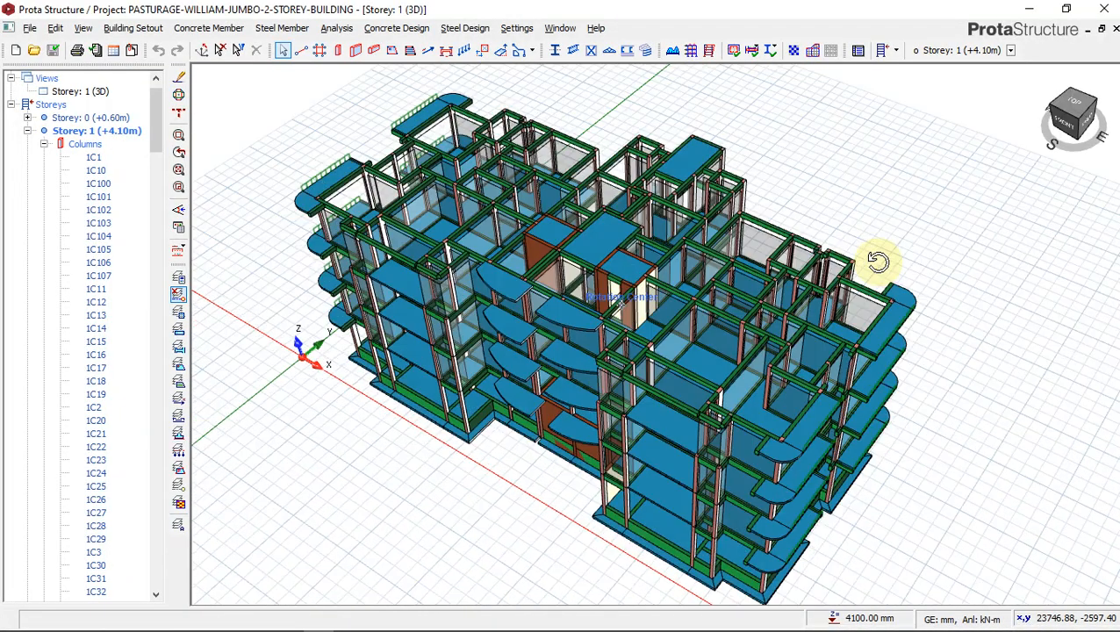
drag(878, 259, 754, 465)
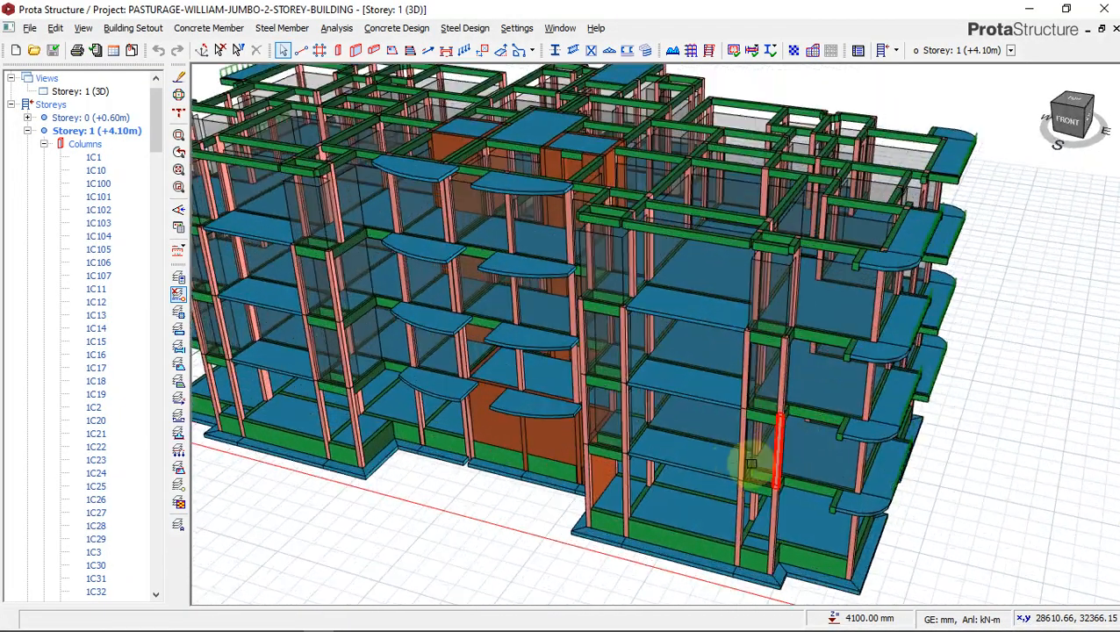
drag(755, 465, 768, 413)
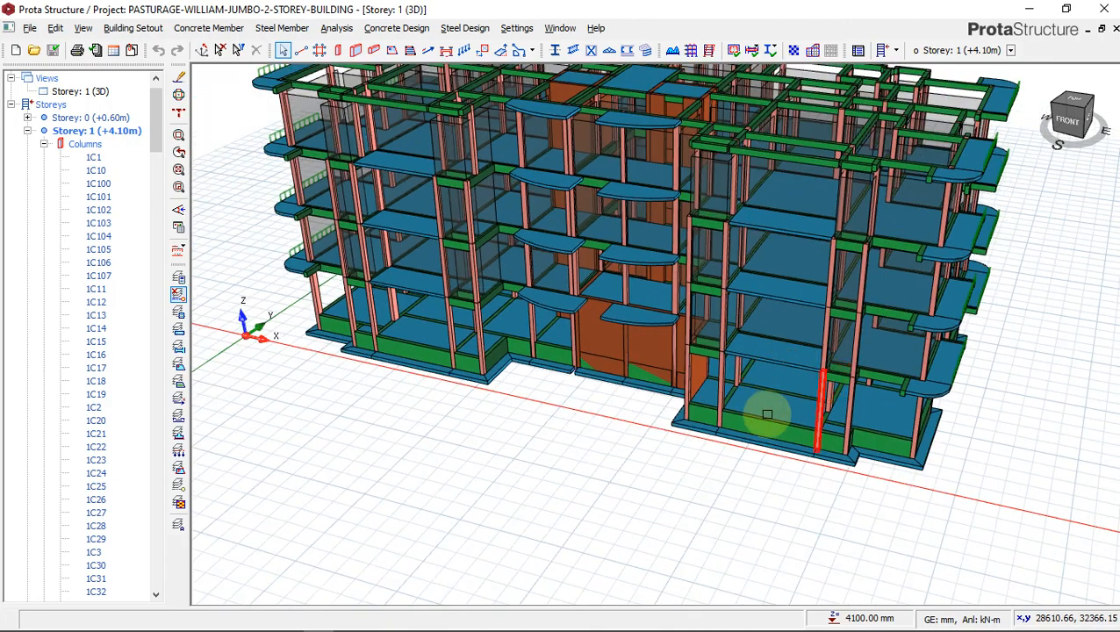